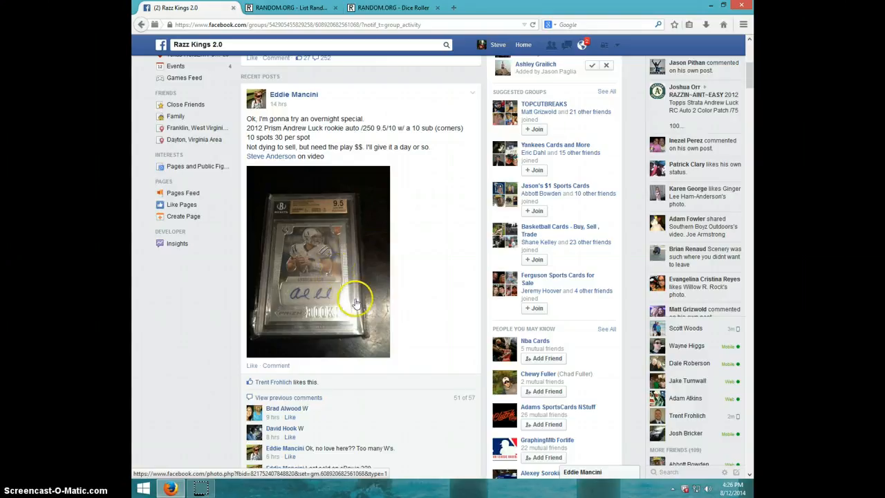
Step: Scroll to the Razz Kings 2.0 razz post's comments and post a LIVE comment
scroll("down", 3)
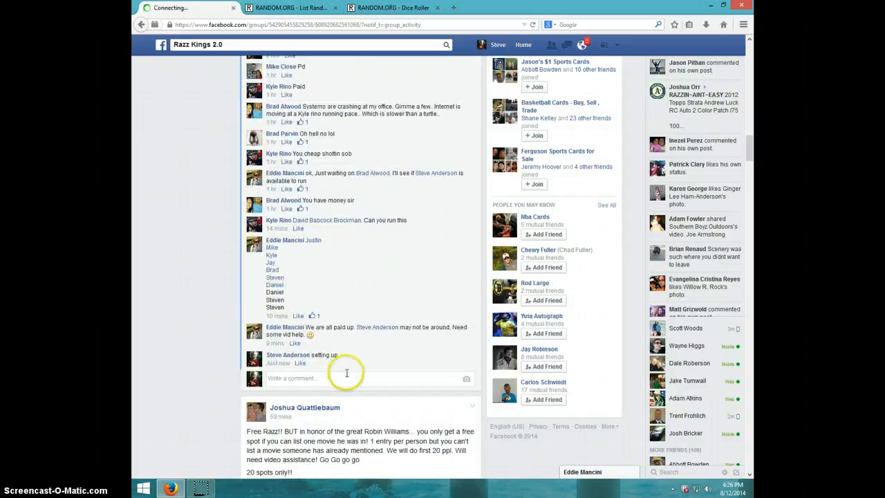
type("L")
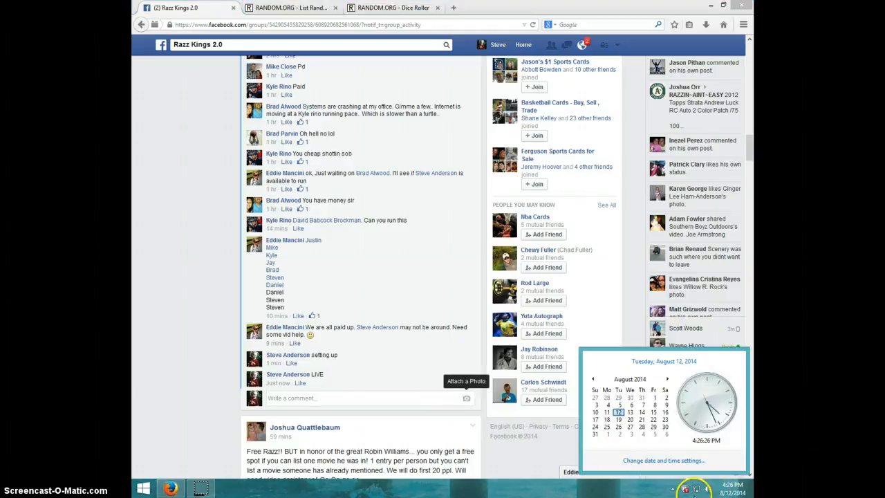
Step: Roll two dice on RANDOM.ORG, then bring up the ten-name List Randomizer
left_click(393, 8)
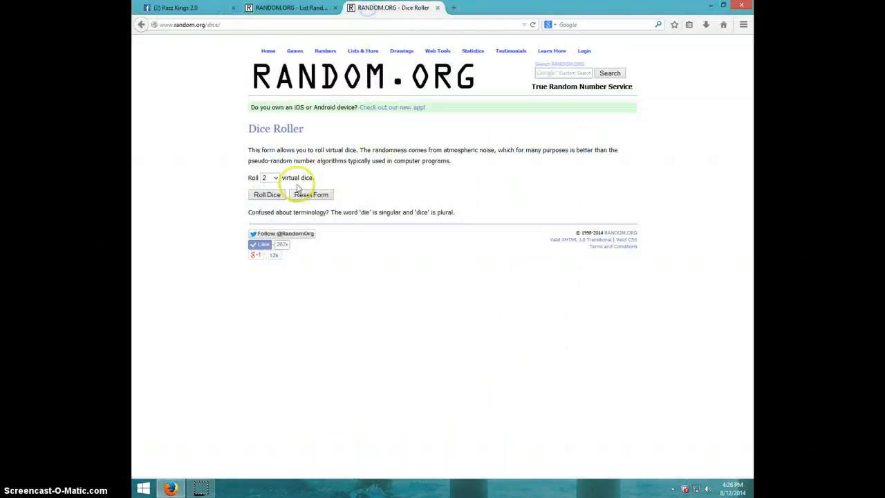
left_click(266, 194)
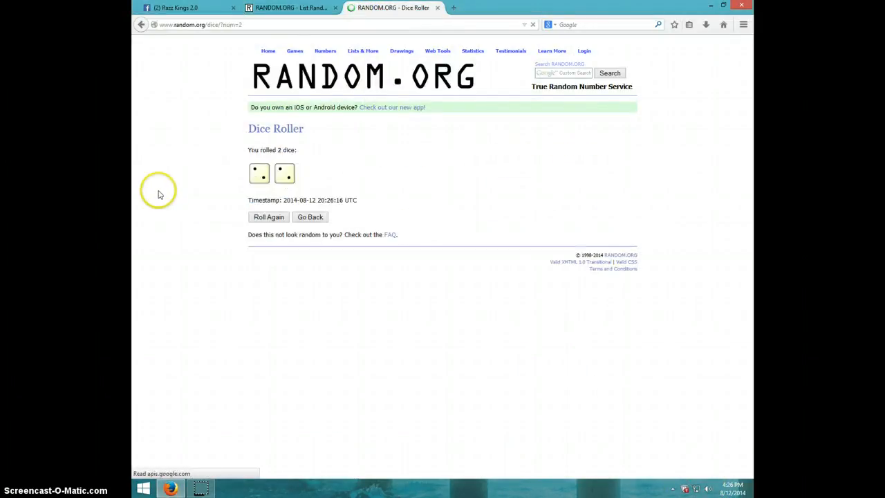
left_click(291, 8)
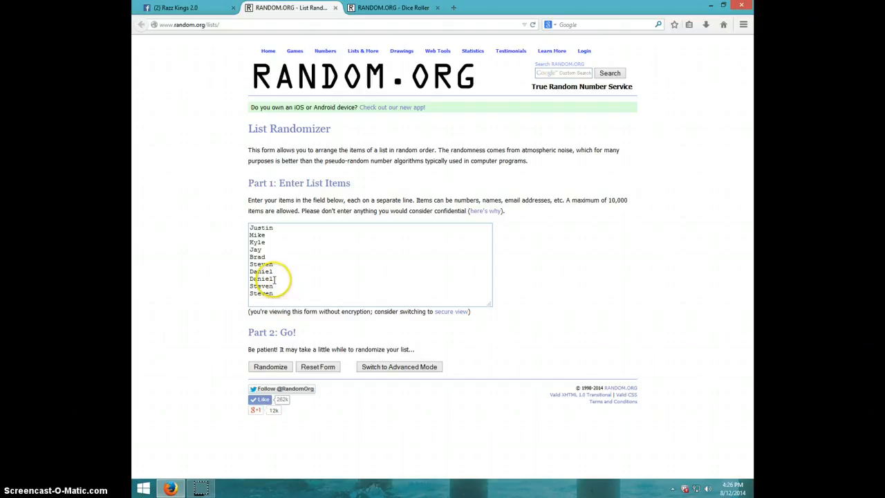
Step: Randomize the ten participant names, then shuffle them two more times
left_click(393, 8)
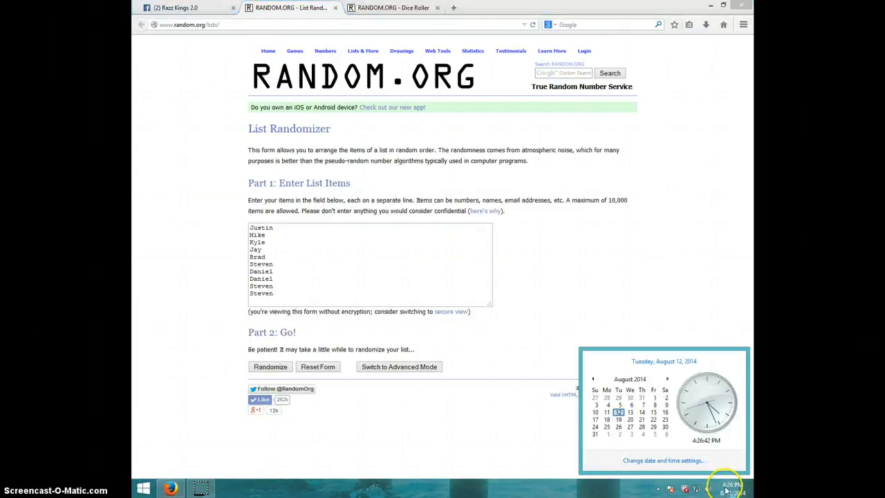
left_click(269, 366)
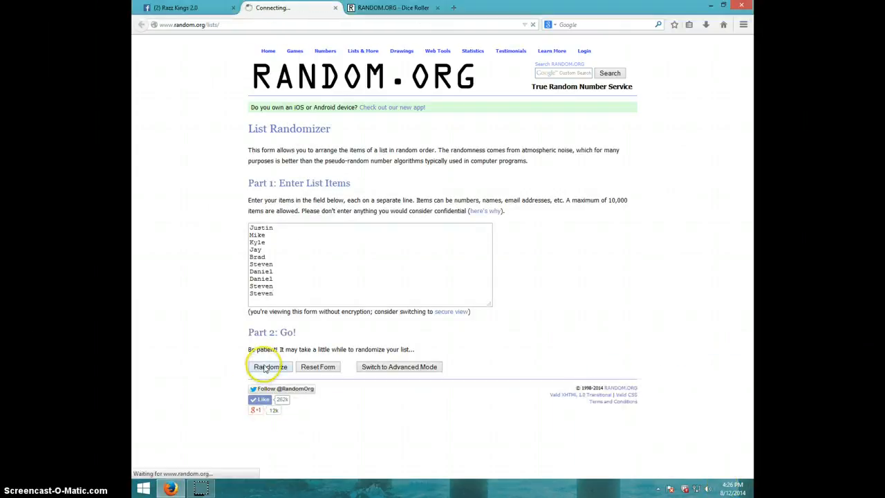
left_click(269, 366)
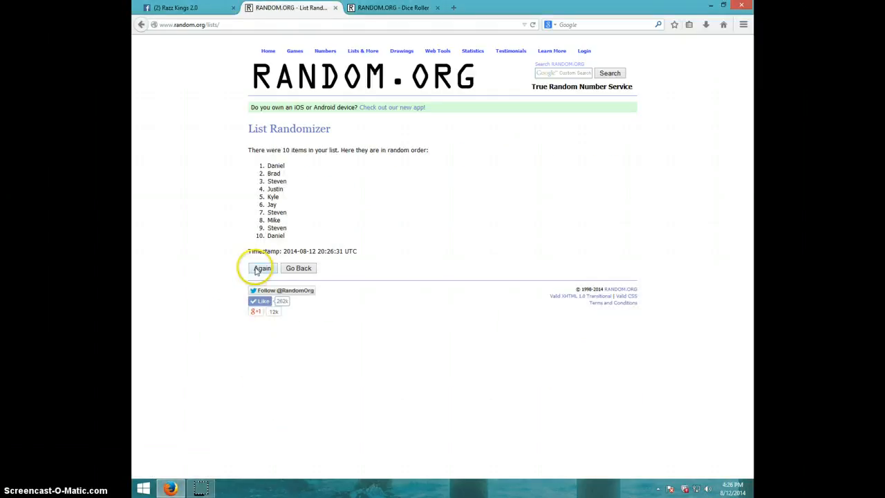
left_click(261, 269)
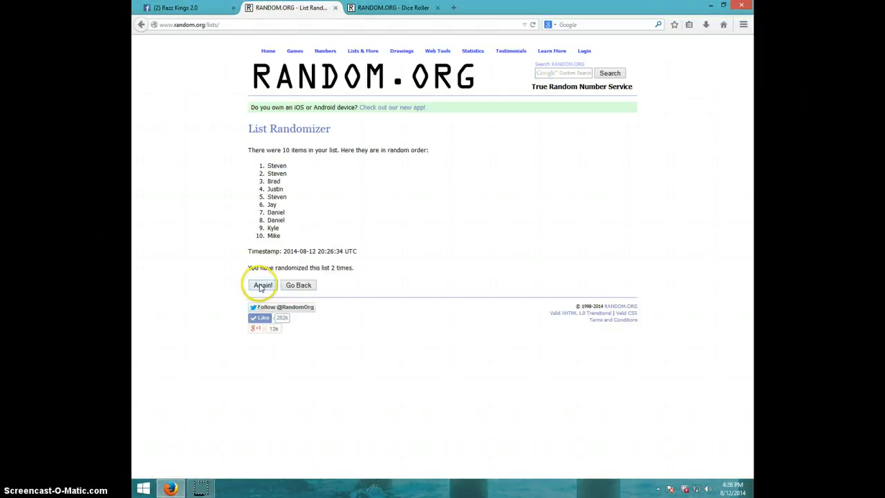
left_click(263, 285)
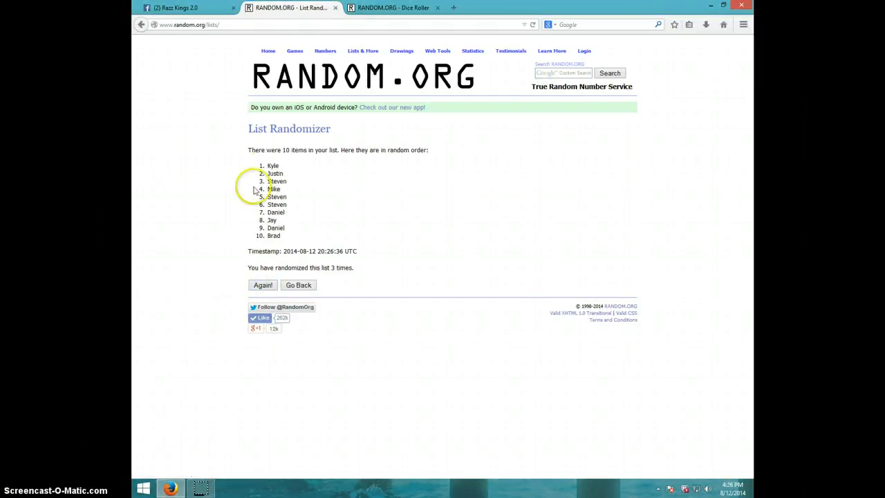
mouse_move(297, 235)
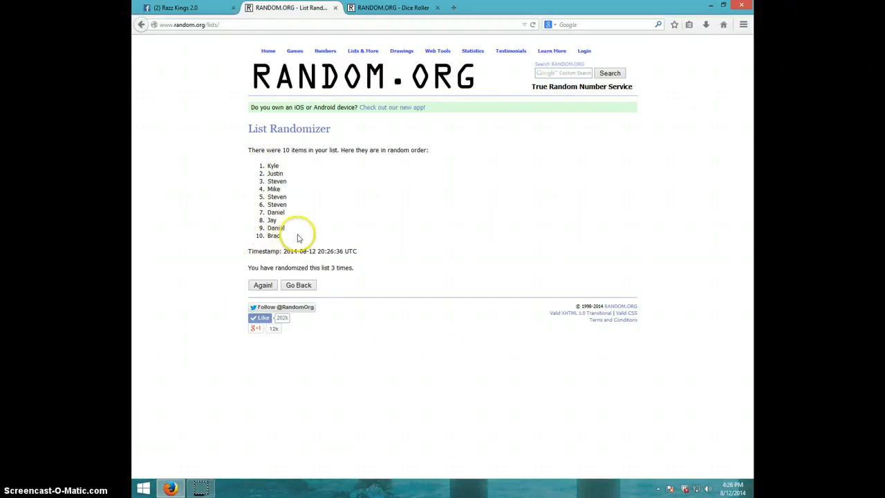
Step: Shuffle the list a fourth time so Daniel is first, then return to Facebook
left_click(393, 7)
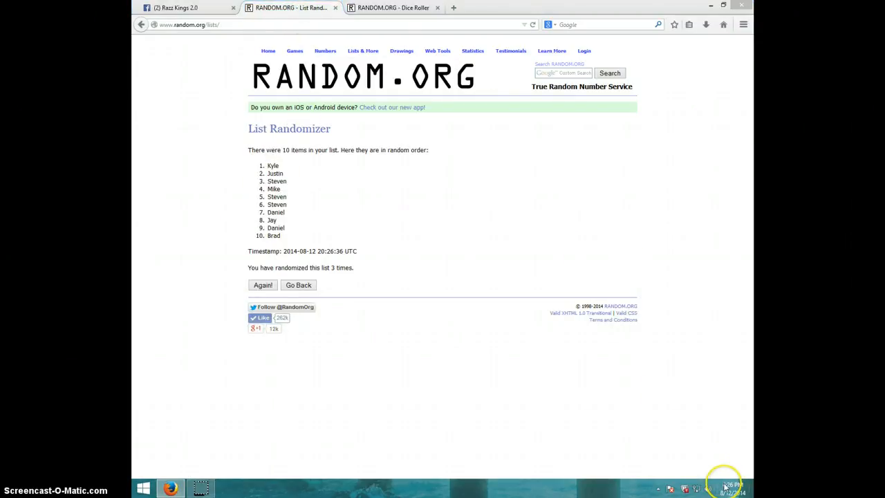
left_click(732, 488)
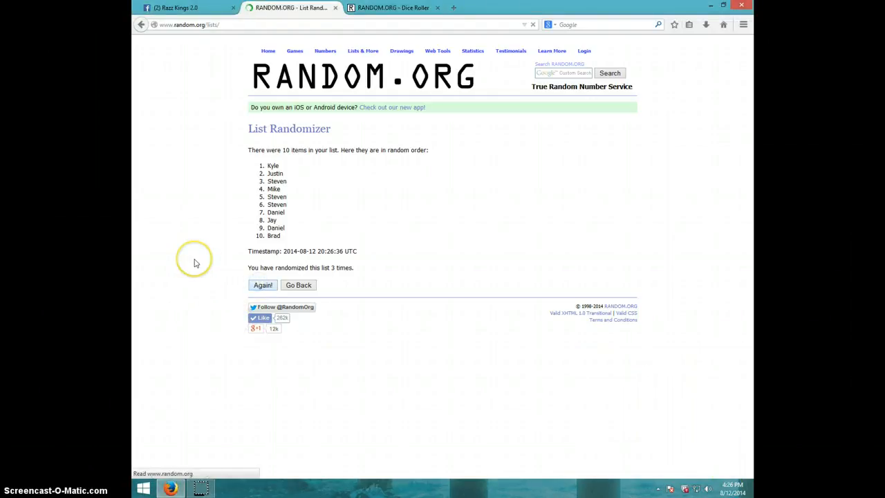
left_click(263, 285)
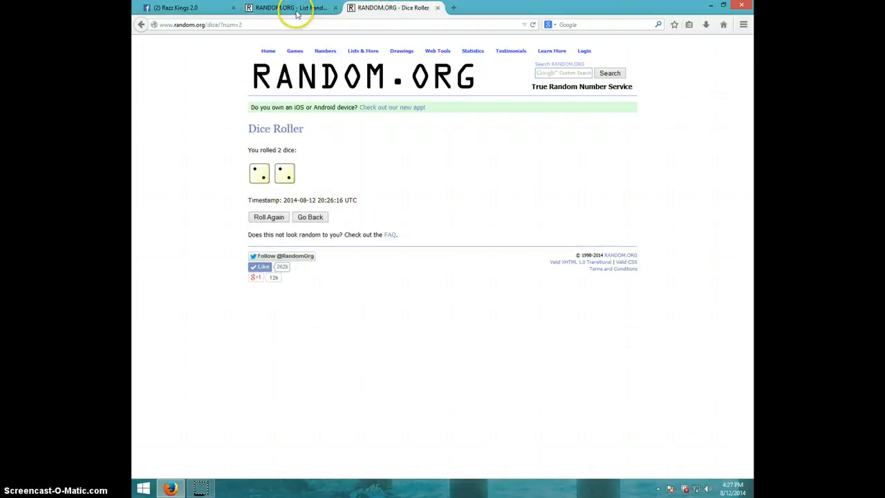
left_click(290, 8)
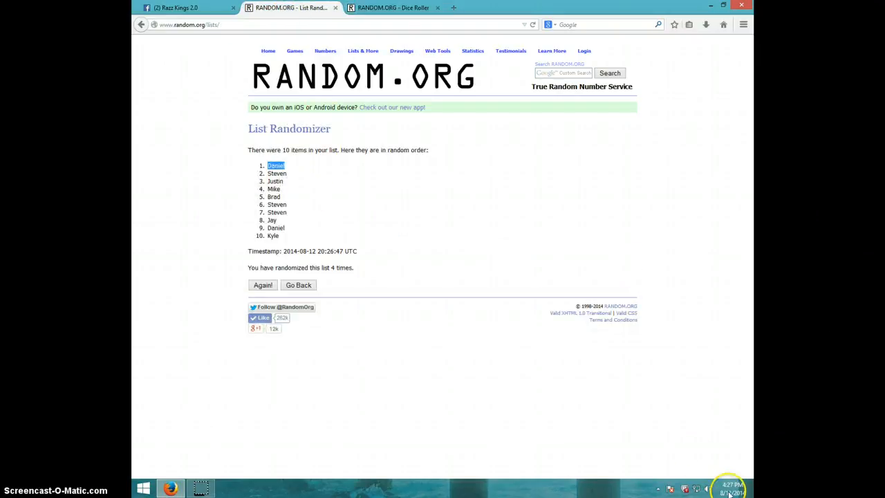
left_click(187, 8)
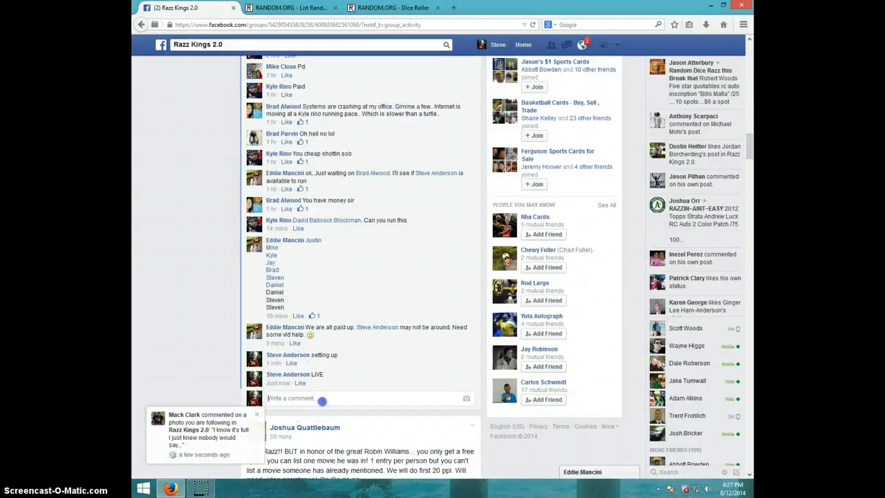
Step: Post a DONE comment under the razz thread and check the current time
type("DONE")
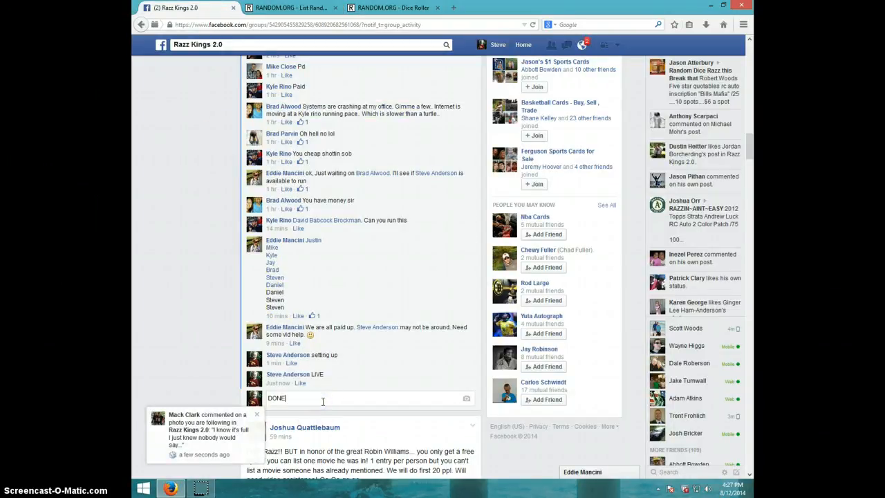
key("enter")
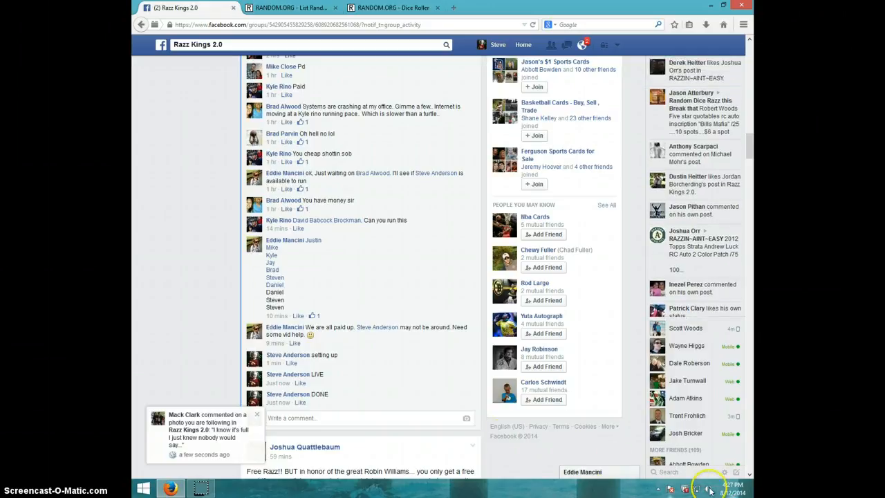
left_click(708, 489)
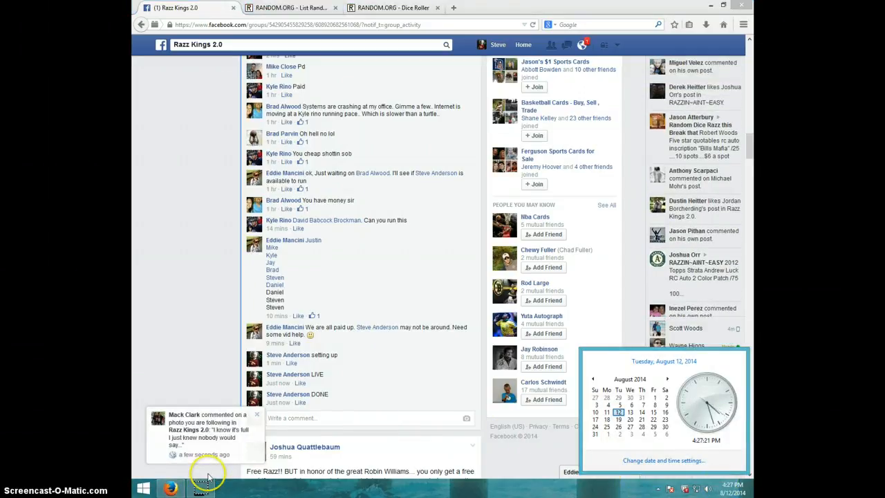